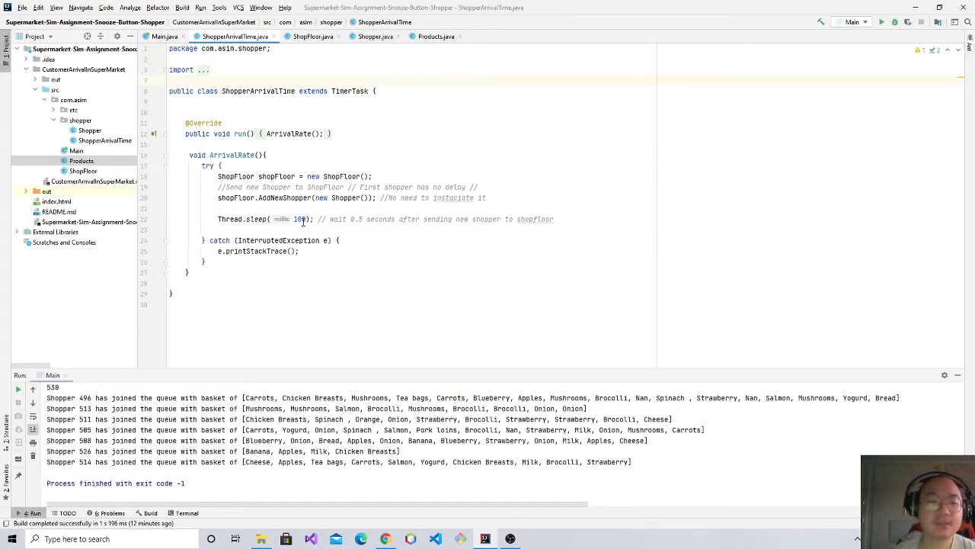
# Highlight the wait time in the sleep call of ShopFloor.java.
pyautogui.doubleClick(299, 219)
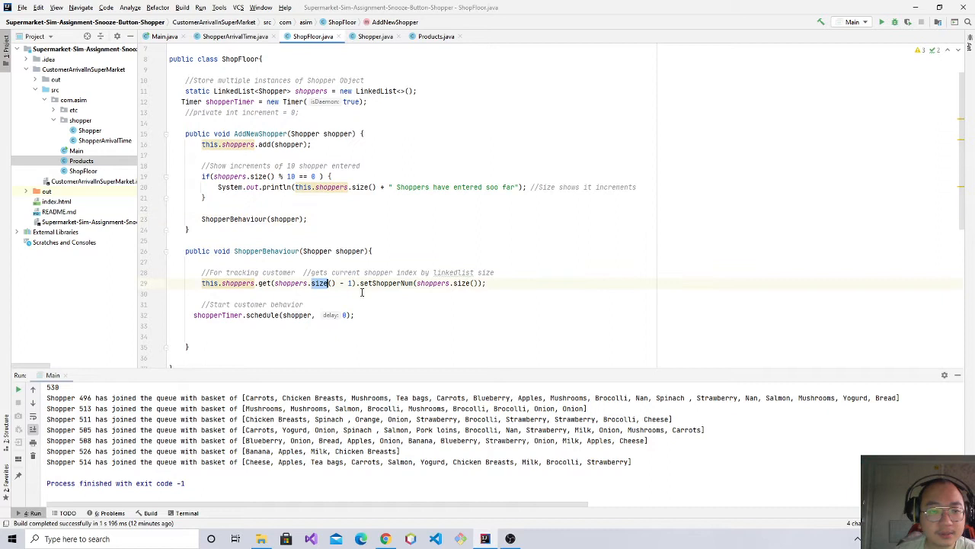
# Place the cursor inside the ShopperBehaviour method on lines 26–35.
pyautogui.click(305, 304)
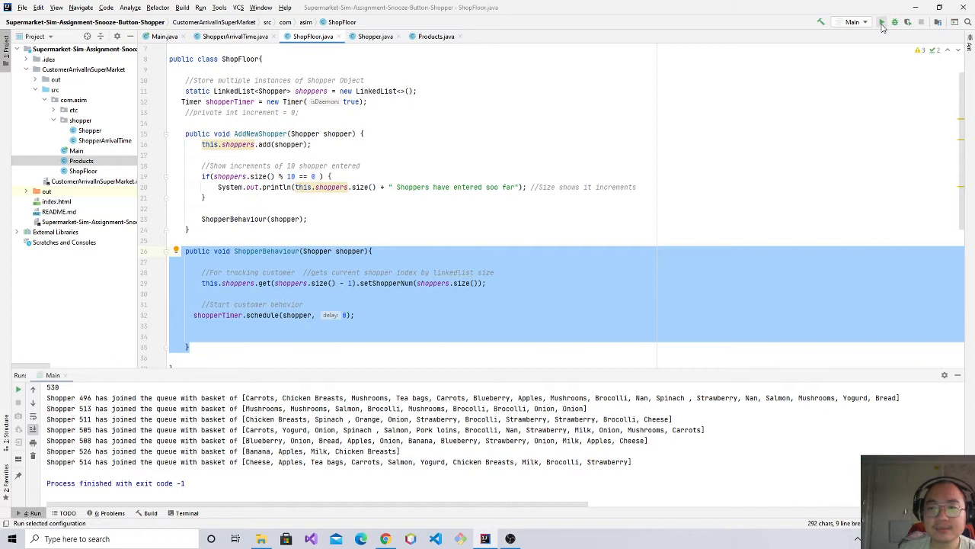
pyautogui.moveTo(883, 22)
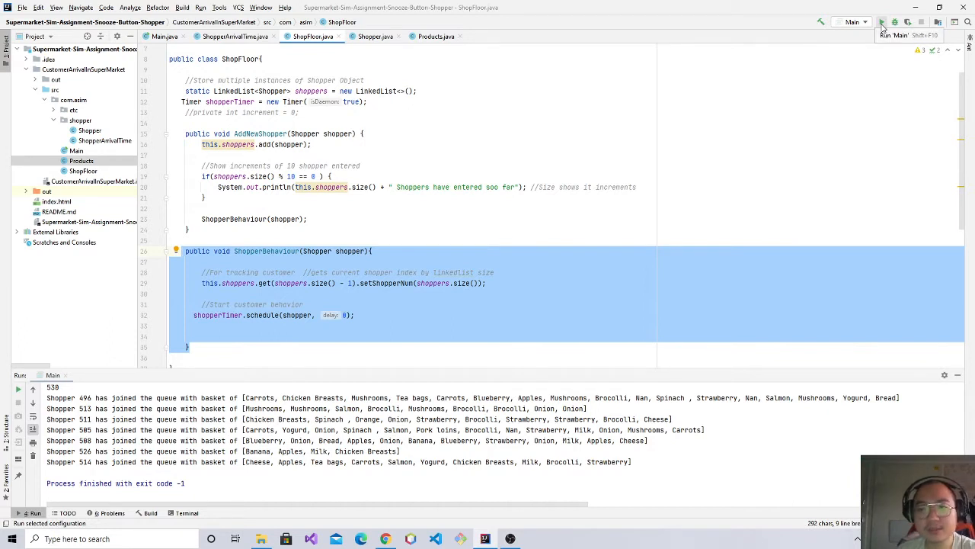
# Launch the Main run configuration from the toolbar Run button.
pyautogui.click(883, 22)
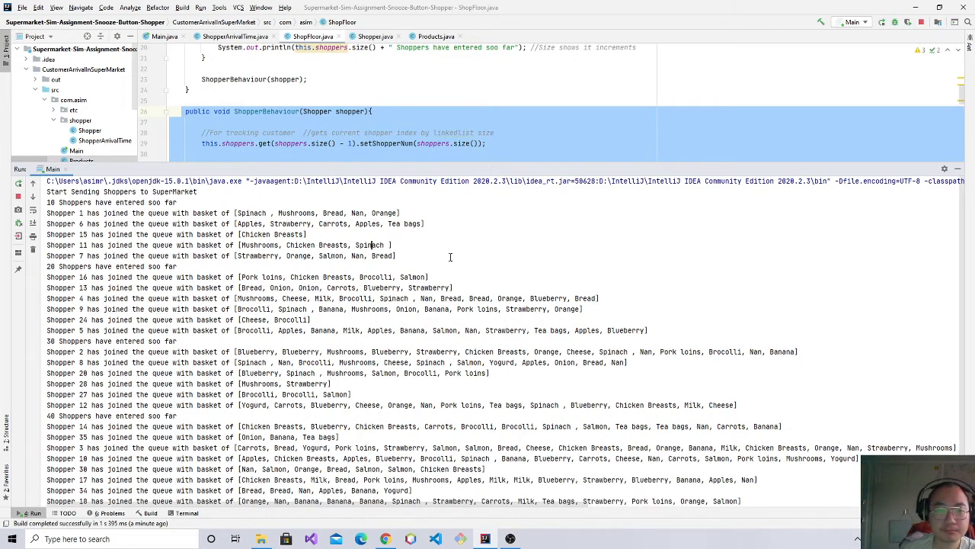
pyautogui.moveTo(425, 238)
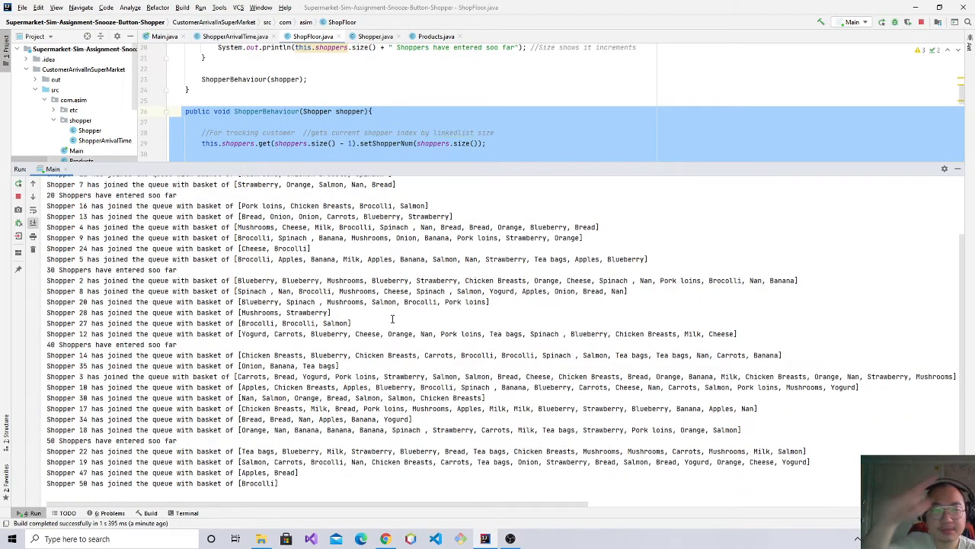
# Scroll the console output past 70 shoppers entered toward Shopper 45's basket.
pyautogui.scroll(-3)
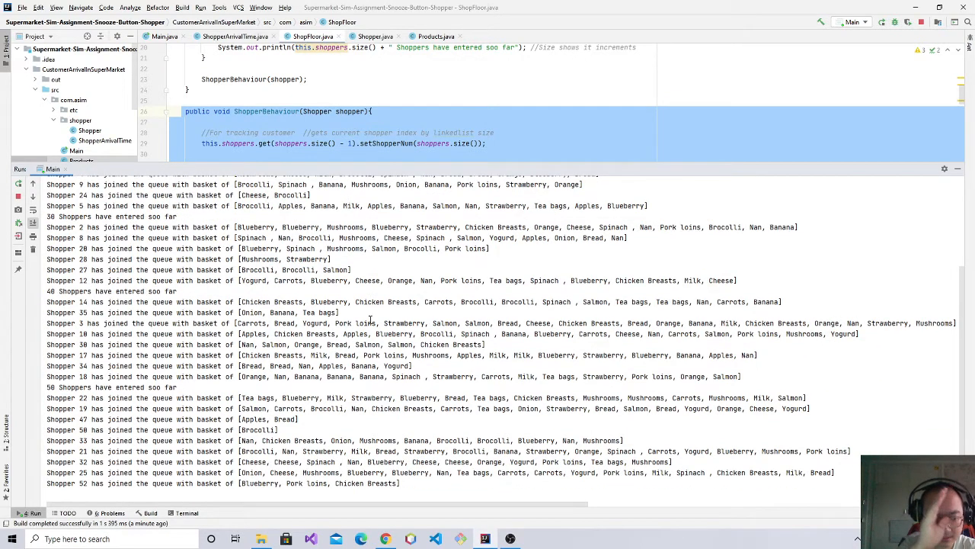
pyautogui.scroll(-3)
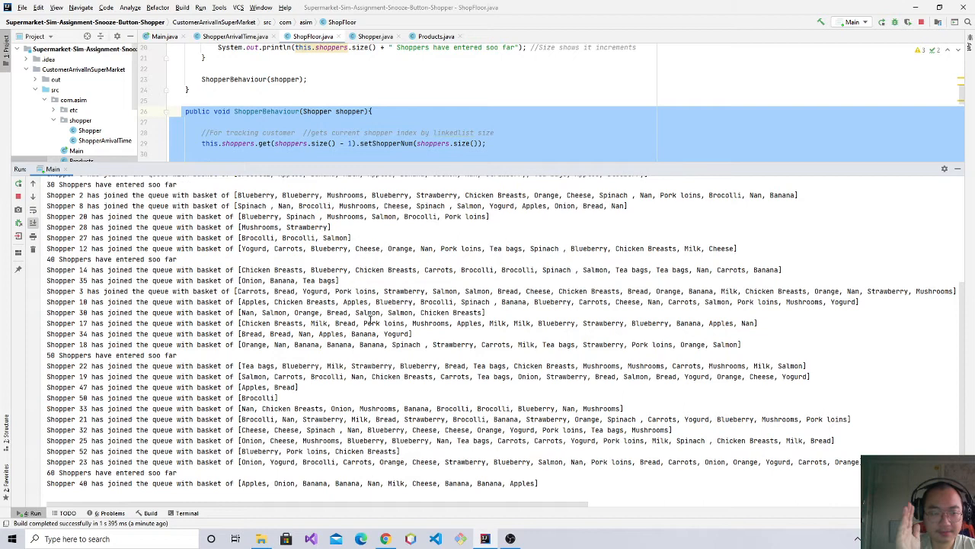
pyautogui.scroll(-3)
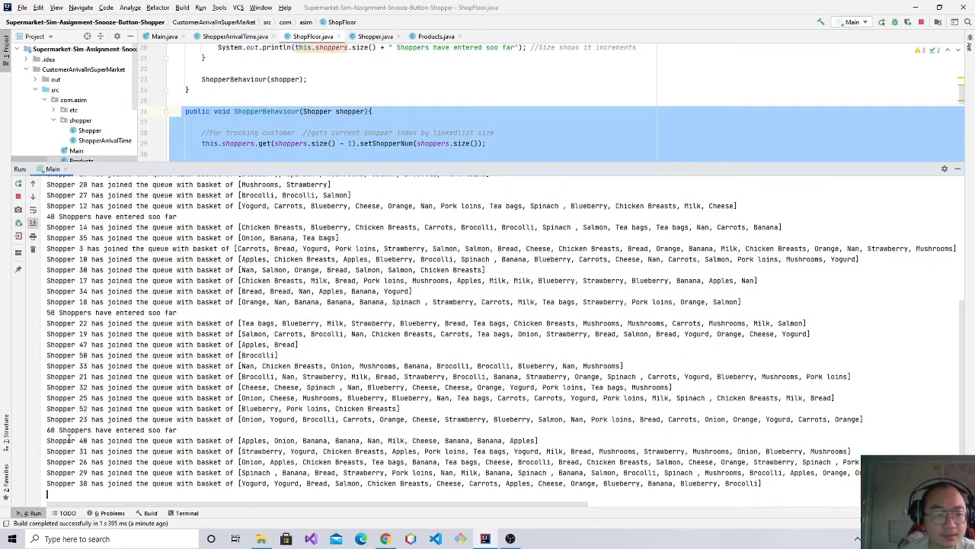
pyautogui.scroll(-3)
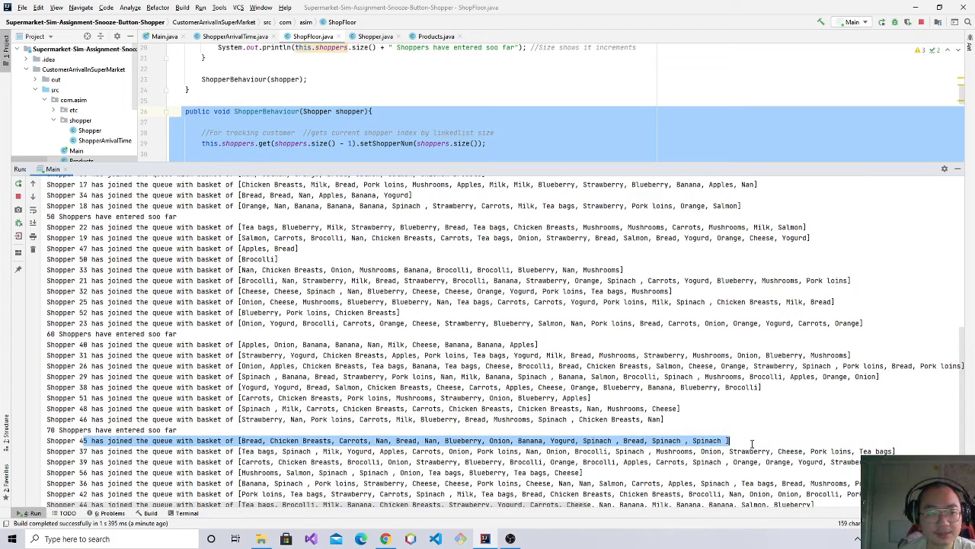
# Scroll the Run console past the 80- and 90-shopper milestones.
pyautogui.scroll(-3)
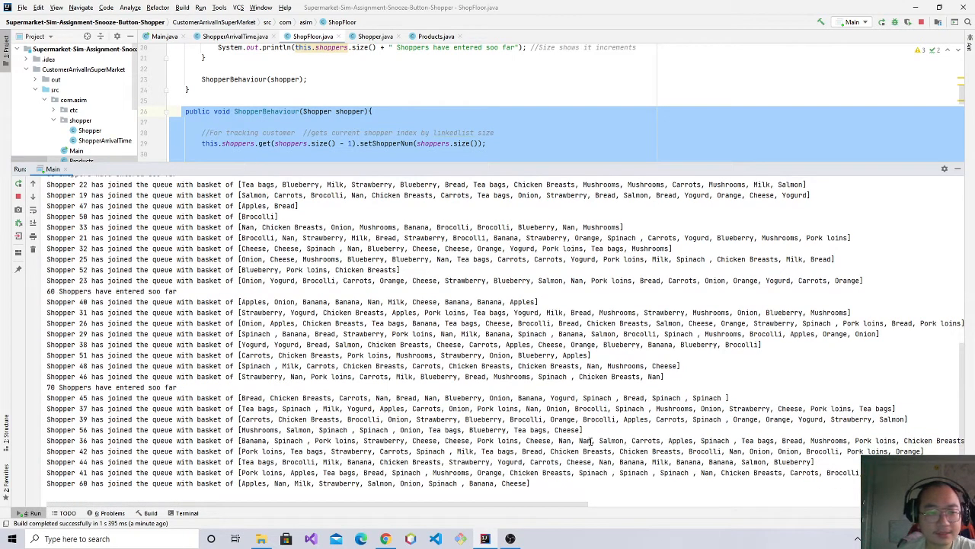
pyautogui.click(305, 397)
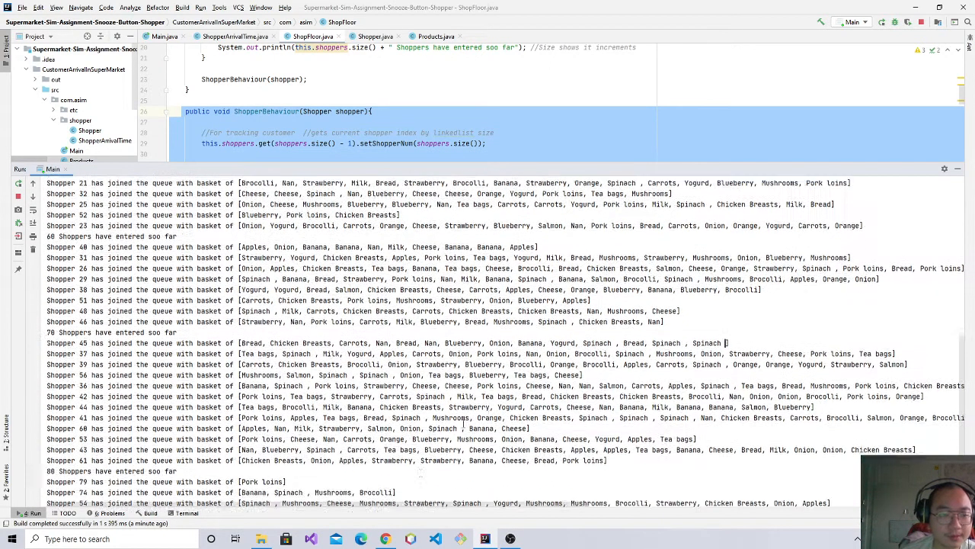
pyautogui.scroll(-3)
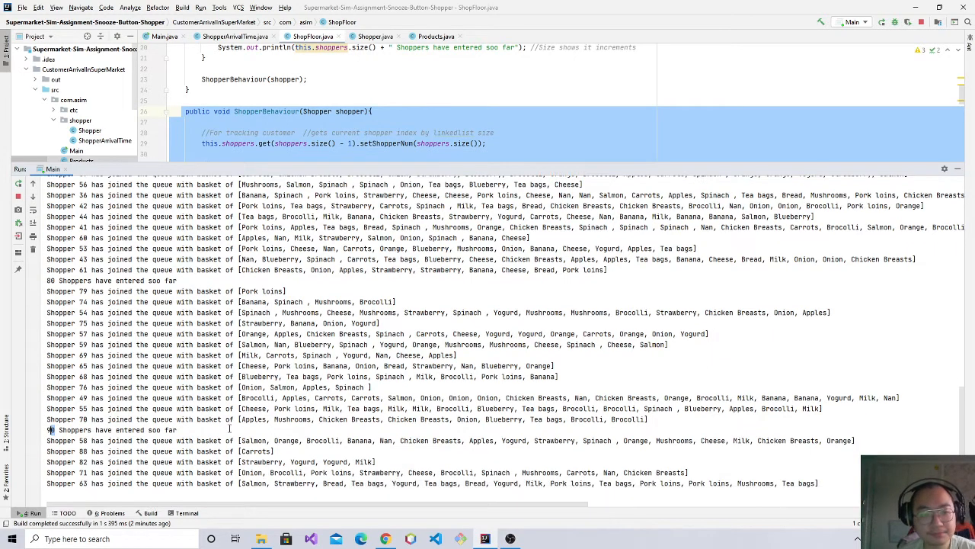
# Select 'Carrots' in Shopper 88's one-item basket line.
pyautogui.scroll(-3)
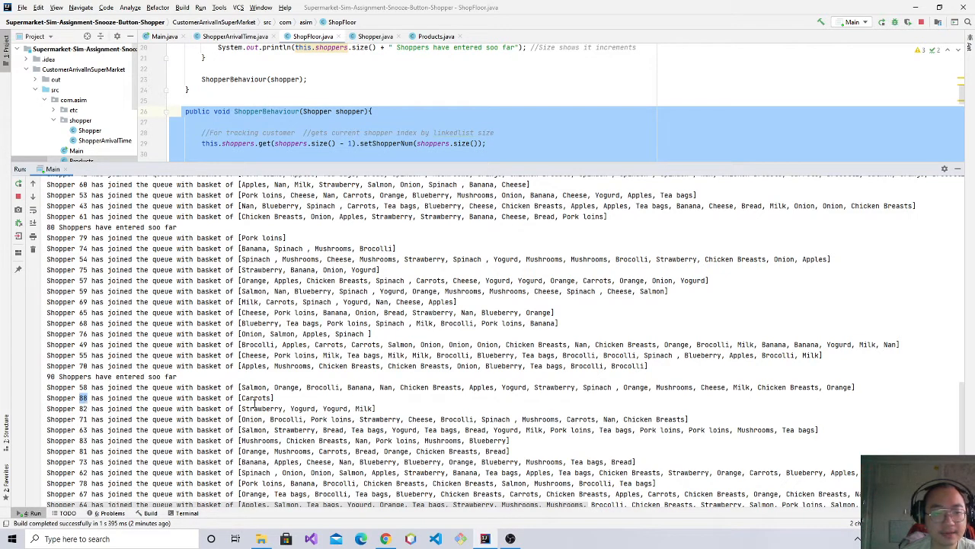
pyautogui.doubleClick(257, 398)
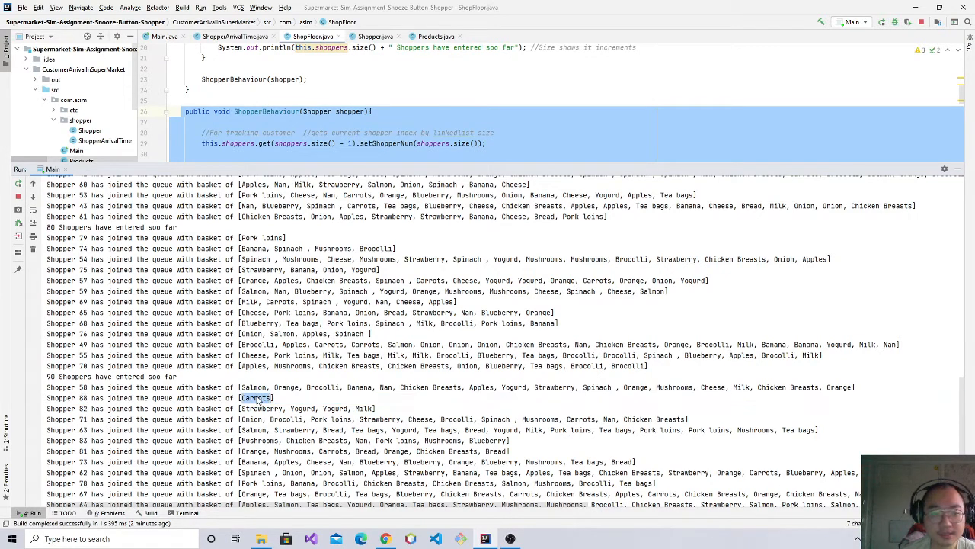